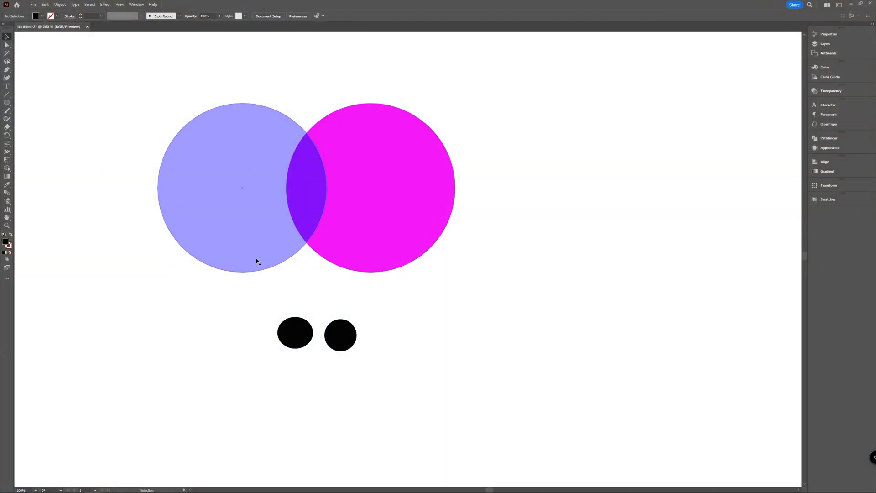
Eyedrop the big circle's semi-transparent blue onto the left small circle, then select the right one
{"action": "left_click", "coordinate": [241, 187]}
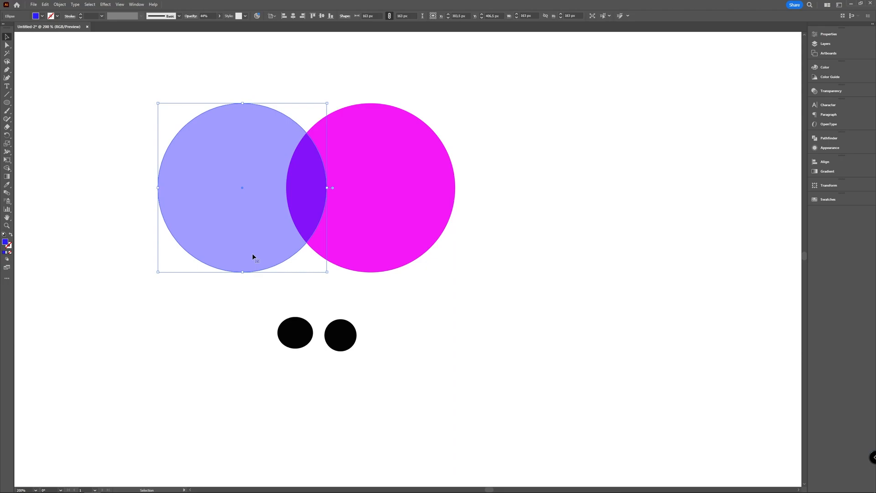
{"action": "left_click", "coordinate": [392, 195]}
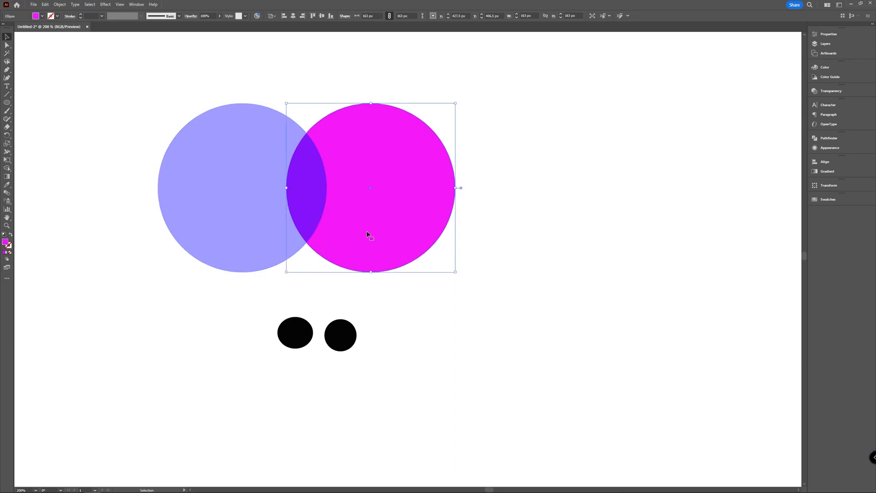
{"action": "mouse_move", "coordinate": [441, 205]}
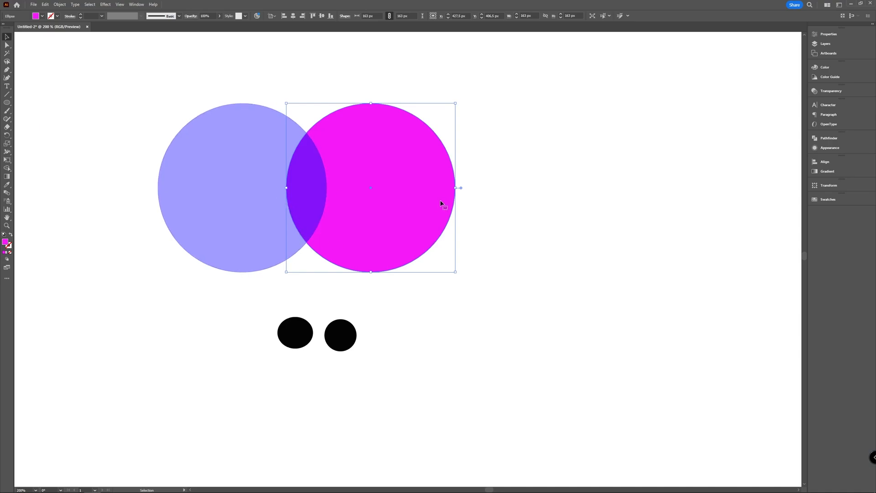
{"action": "mouse_move", "coordinate": [306, 152]}
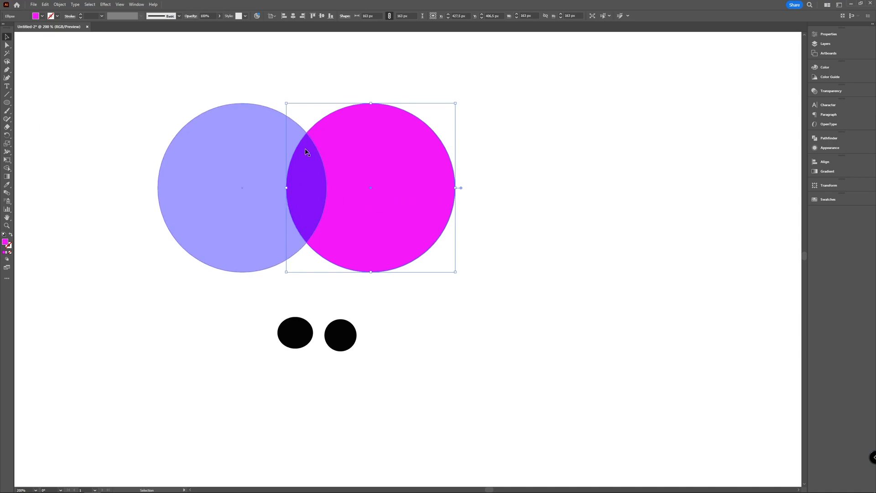
{"action": "mouse_move", "coordinate": [309, 170]}
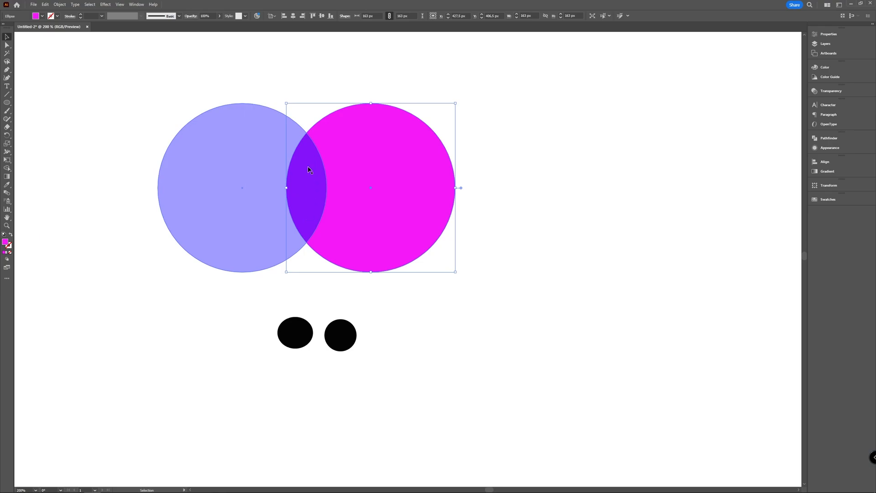
{"action": "left_click", "coordinate": [295, 332]}
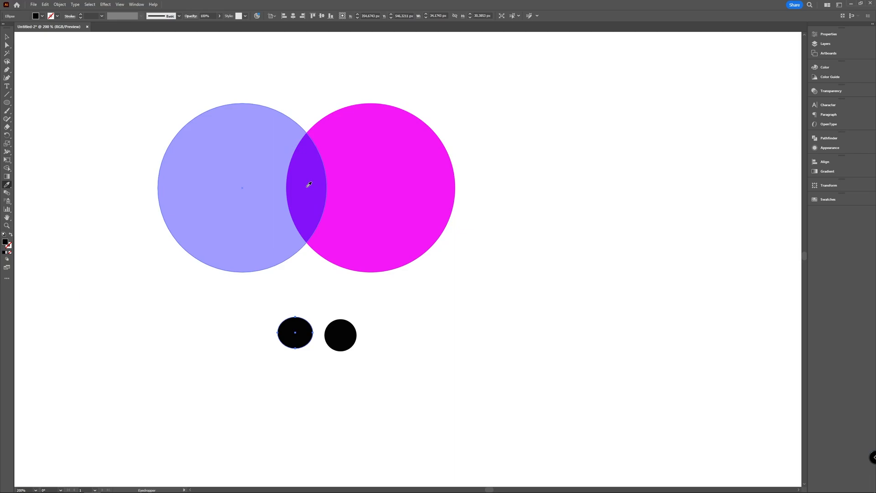
{"action": "left_click", "coordinate": [295, 332]}
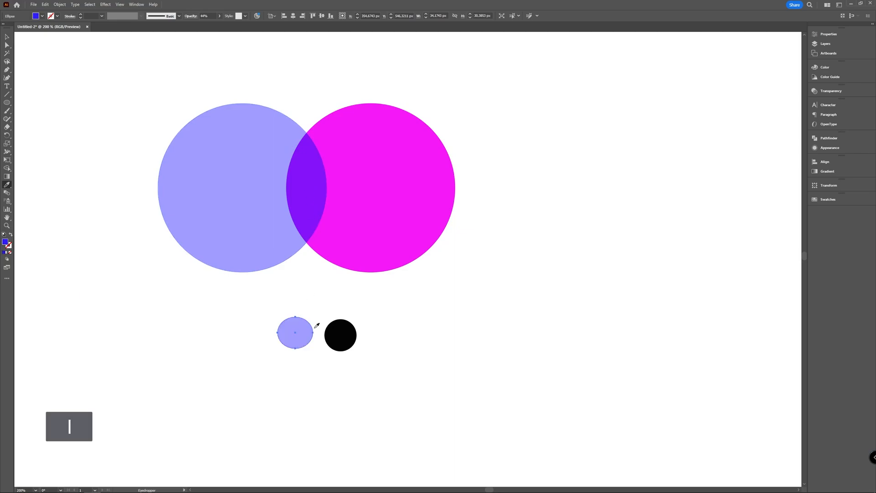
{"action": "mouse_move", "coordinate": [310, 353]}
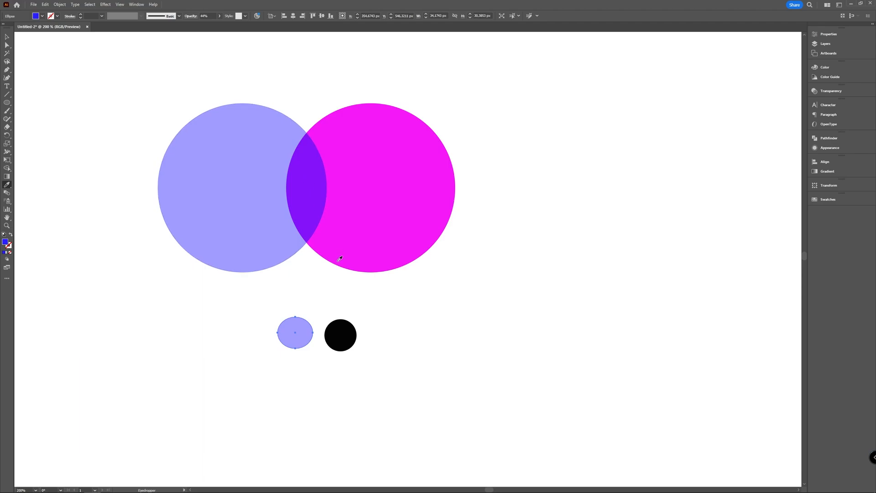
{"action": "left_click", "coordinate": [340, 335]}
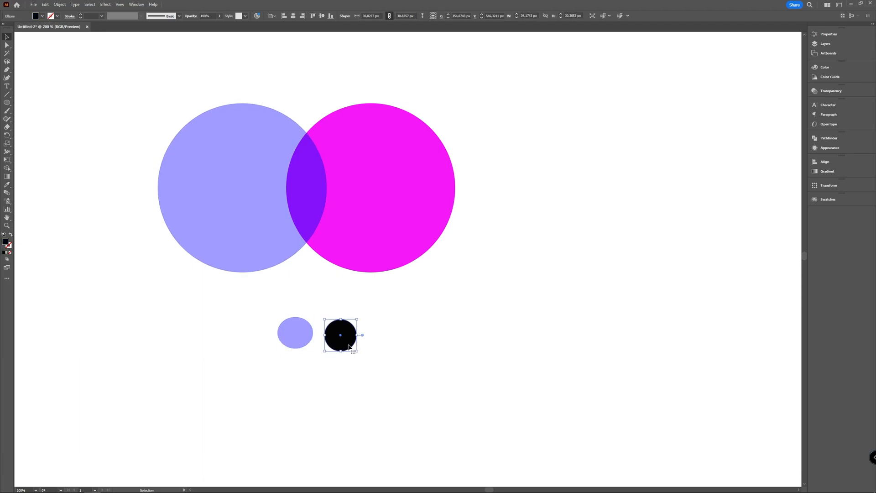
Show the Navigator panel with a thumbnail of the whole artwork via the Window menu
{"action": "left_click", "coordinate": [136, 5]}
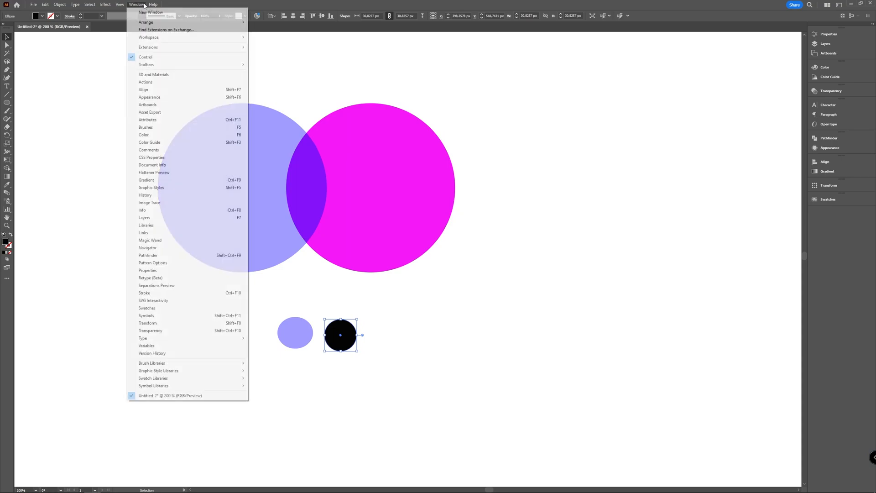
{"action": "mouse_move", "coordinate": [168, 255]}
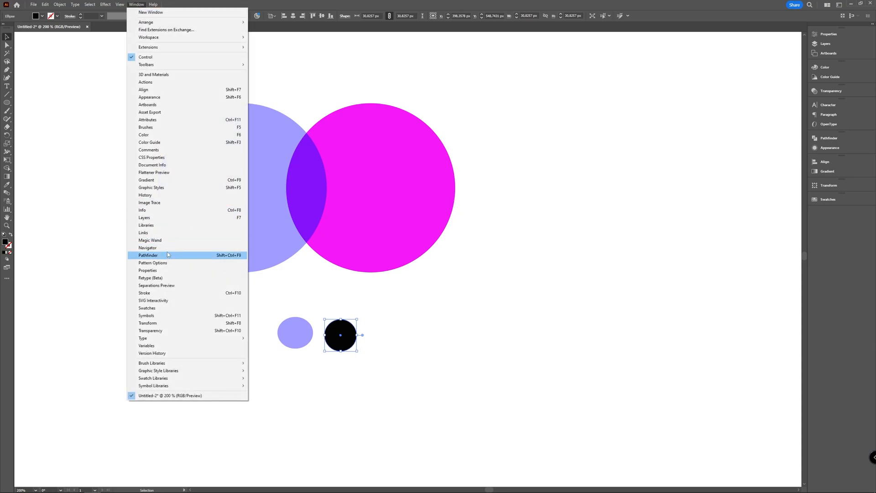
{"action": "left_click", "coordinate": [148, 247]}
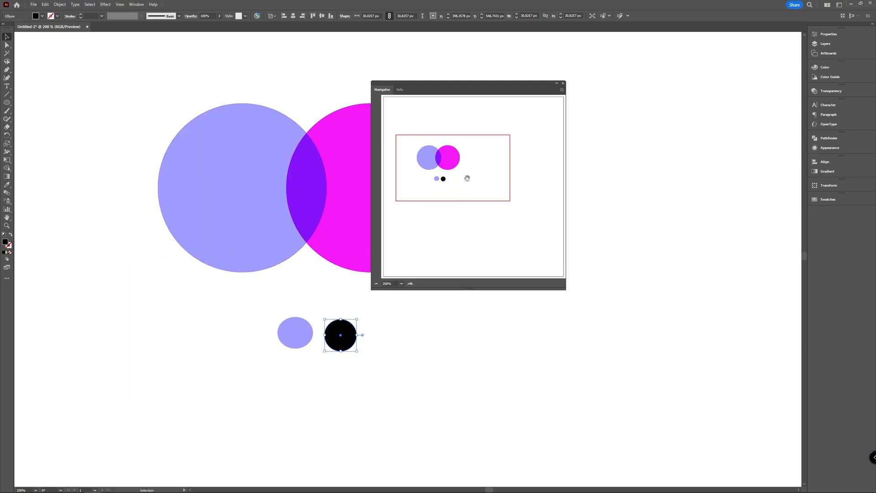
{"action": "mouse_move", "coordinate": [467, 178]}
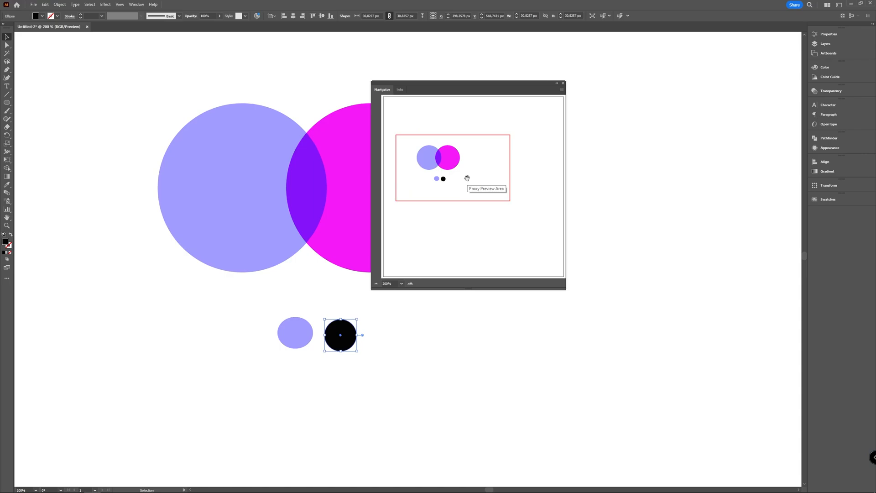
{"action": "mouse_move", "coordinate": [476, 177]}
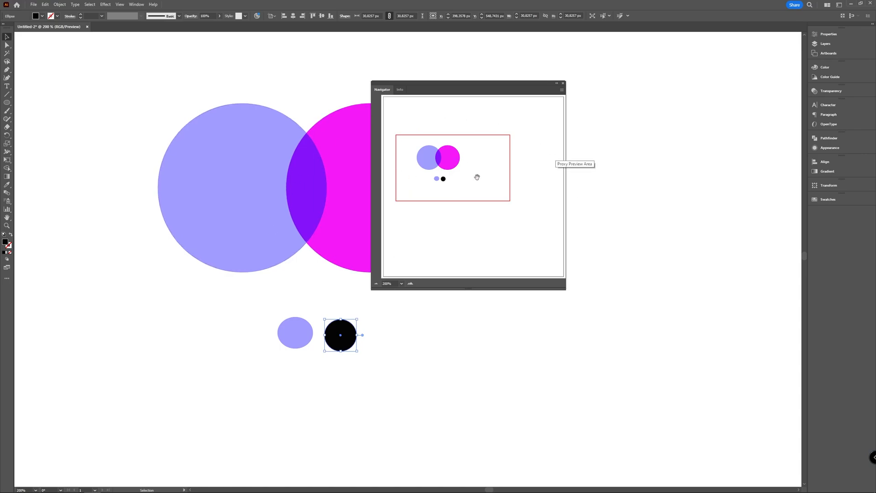
{"action": "mouse_move", "coordinate": [439, 158]}
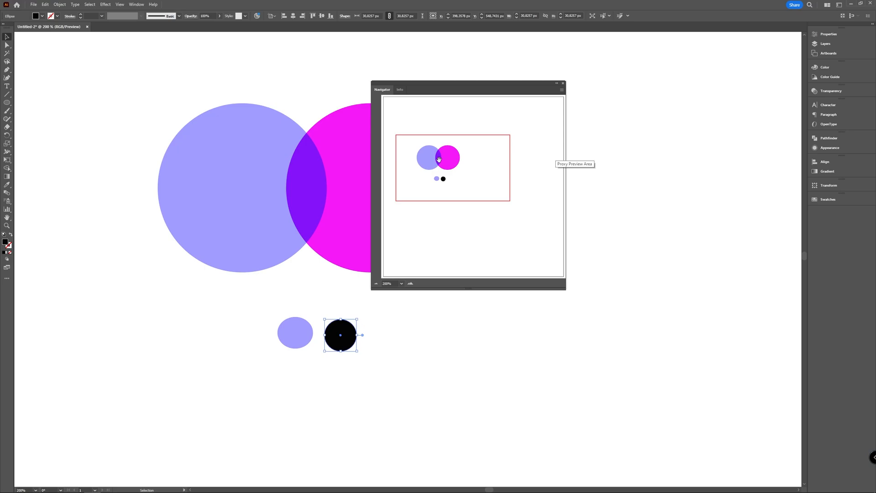
{"action": "mouse_move", "coordinate": [567, 293]}
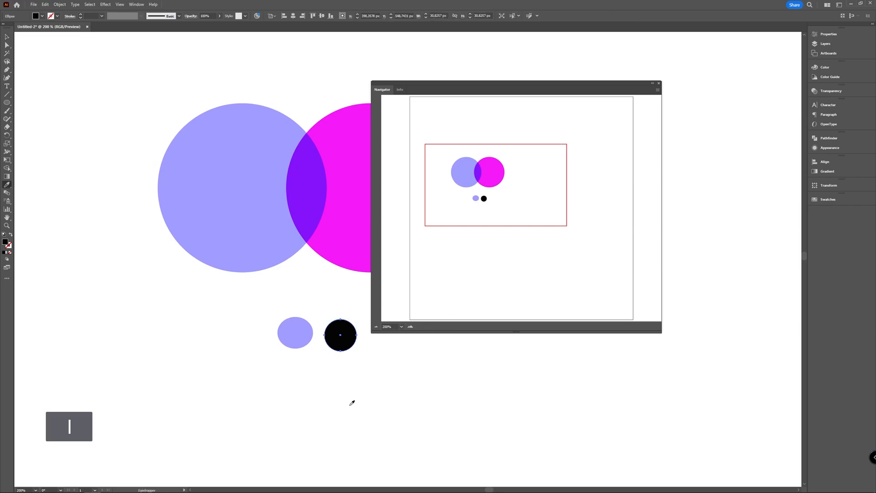
{"action": "mouse_move", "coordinate": [352, 391]}
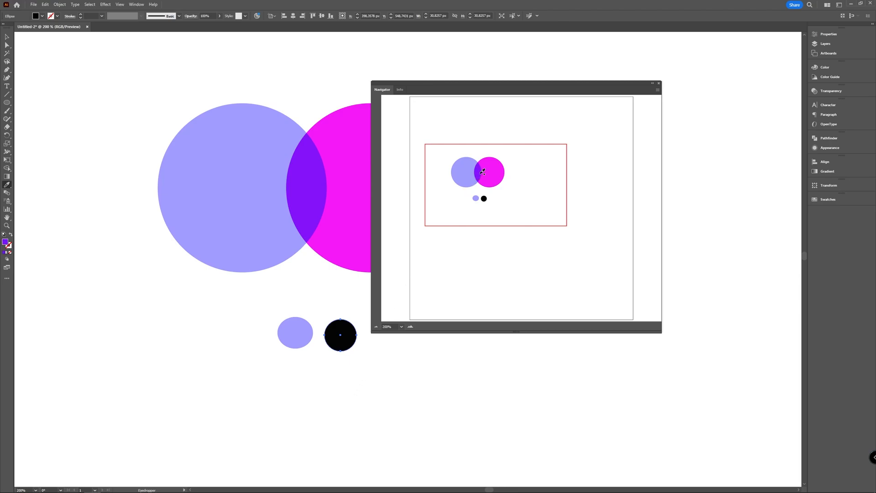
{"action": "mouse_move", "coordinate": [479, 171]}
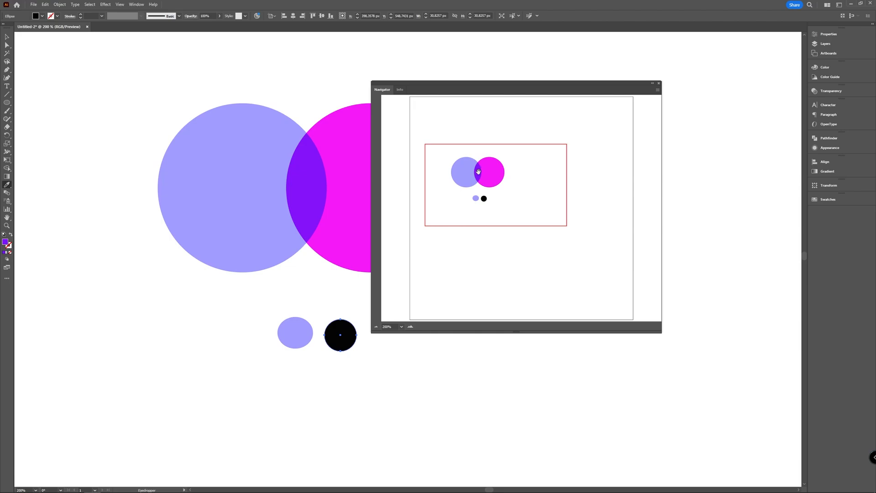
Eyedrop the deep purple overlap colour from the Navigator thumbnail onto the right small circle
{"action": "left_click", "coordinate": [339, 335]}
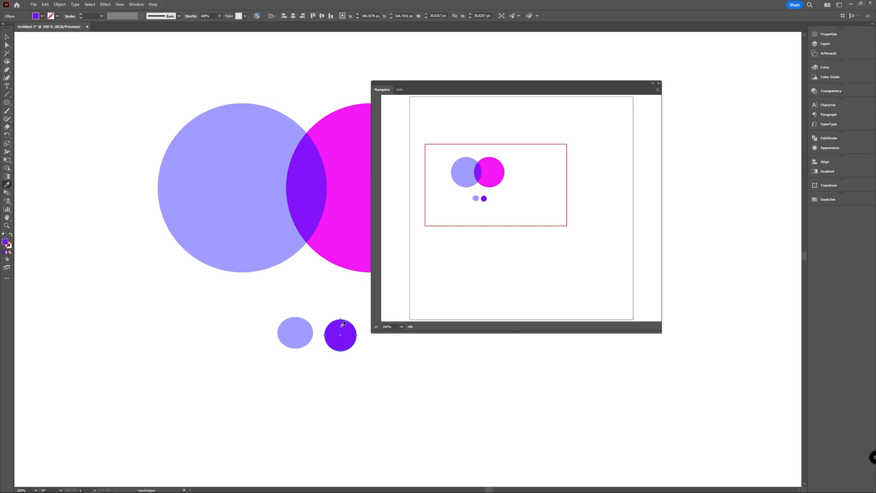
{"action": "mouse_move", "coordinate": [321, 262]}
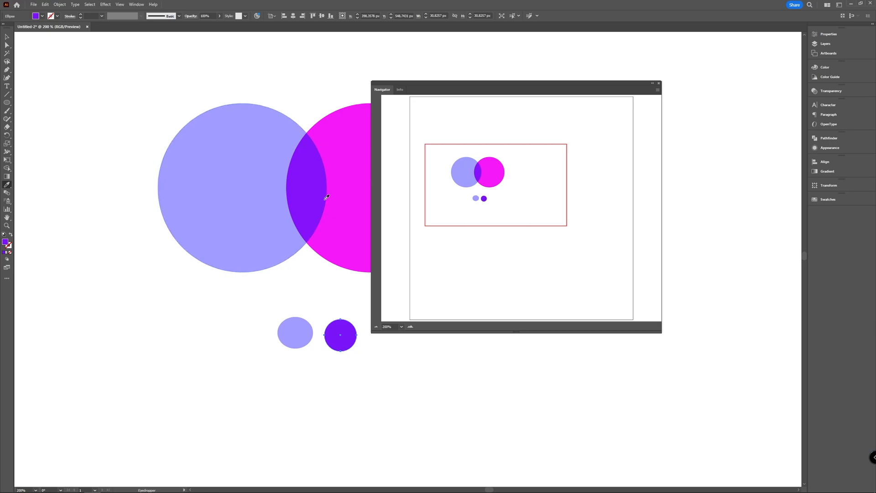
{"action": "mouse_move", "coordinate": [443, 382]}
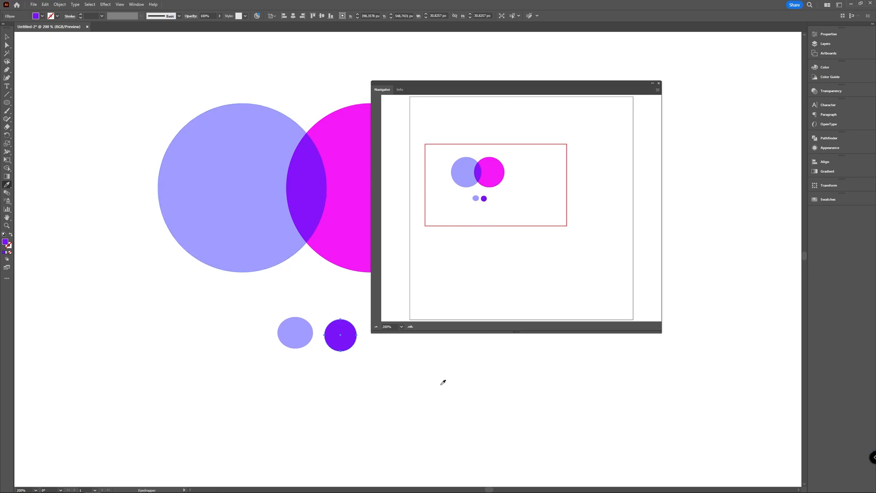
{"action": "mouse_move", "coordinate": [356, 411]}
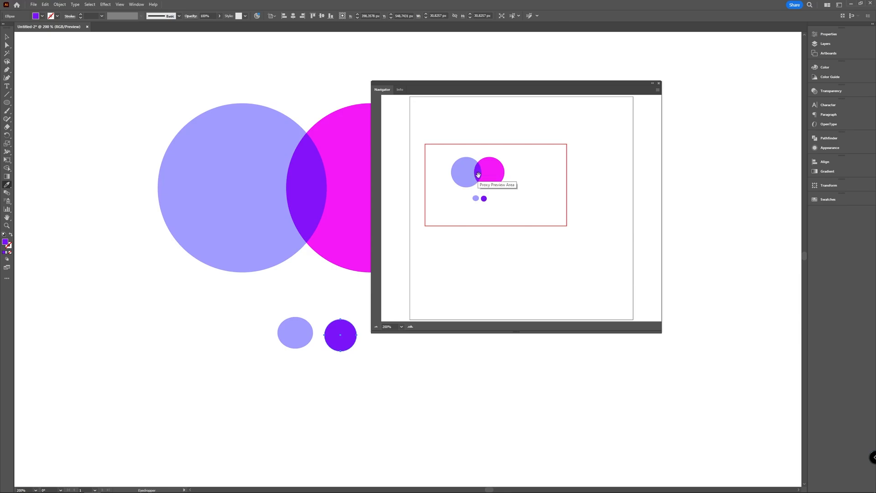
{"action": "mouse_move", "coordinate": [476, 174]}
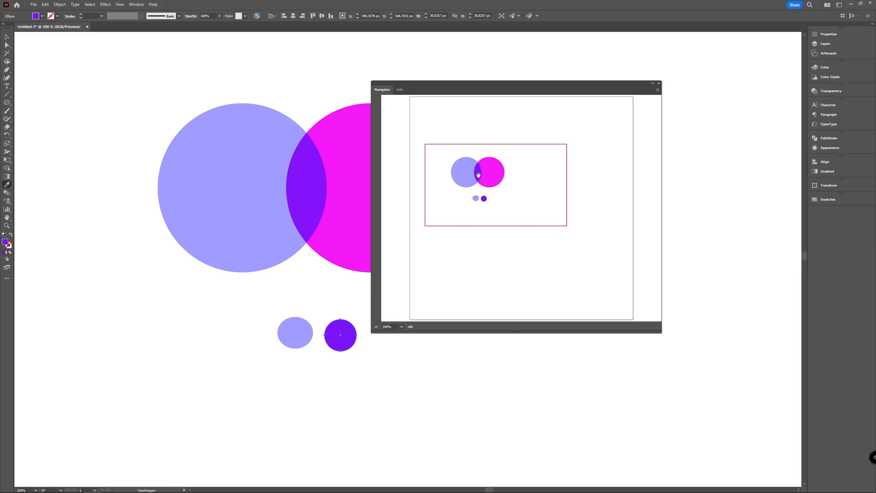